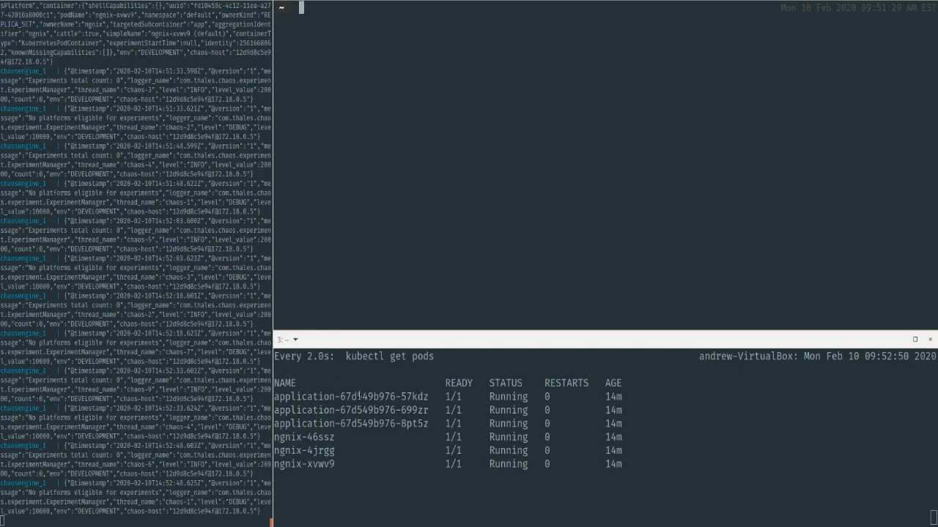
mouse_move(351, 175)
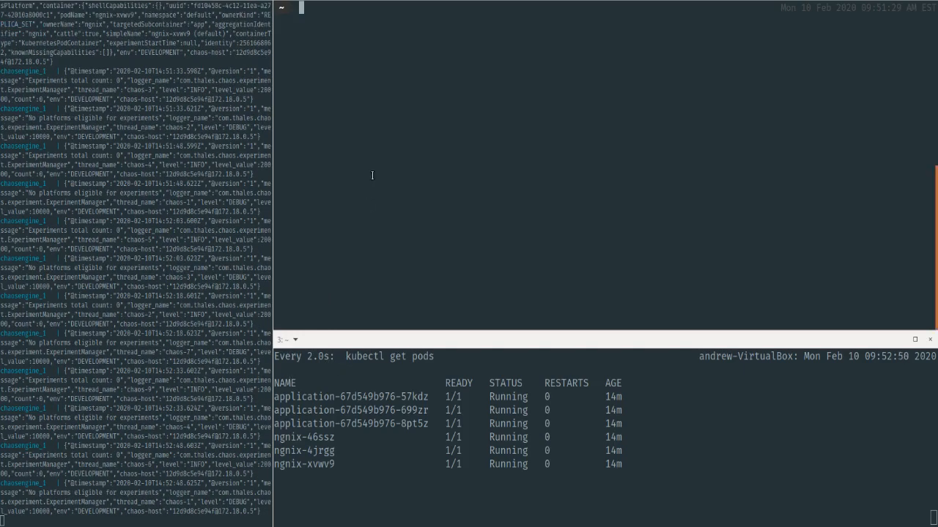
text(/platform)
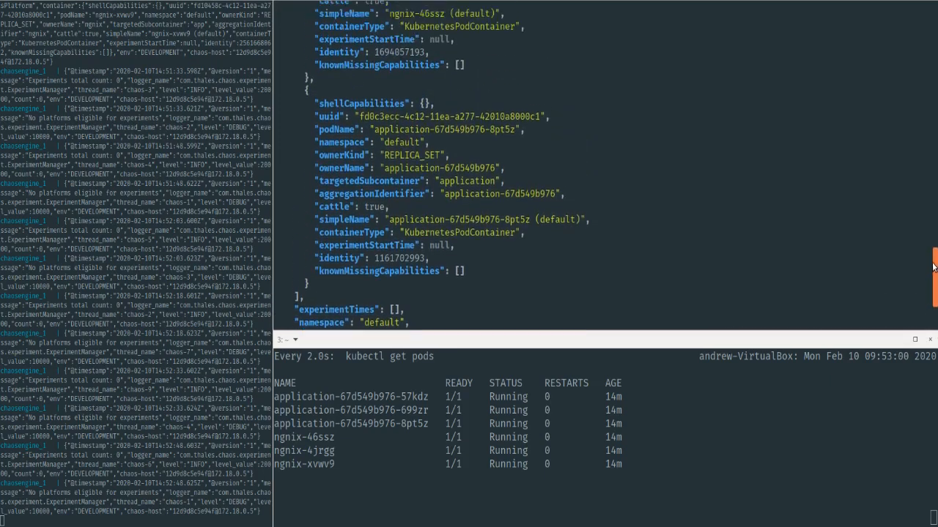
scroll(down, 3)
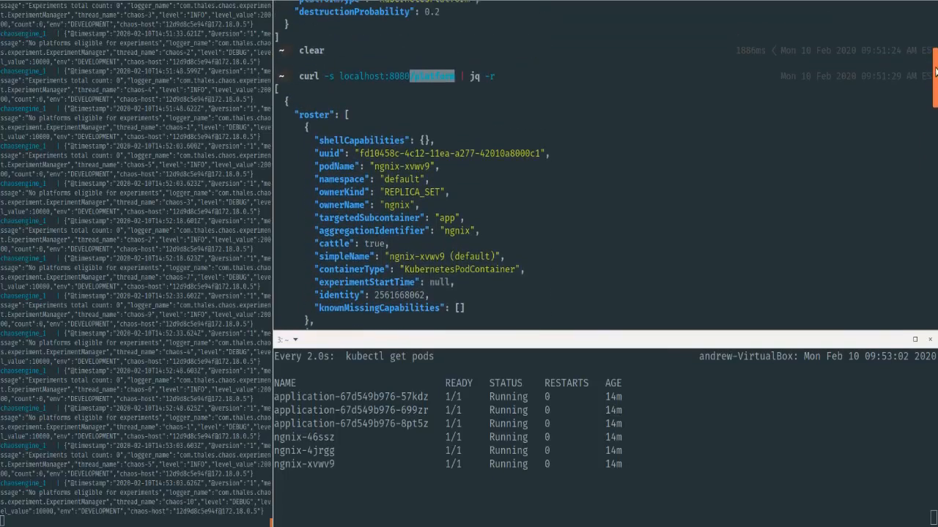
scroll(down, 3)
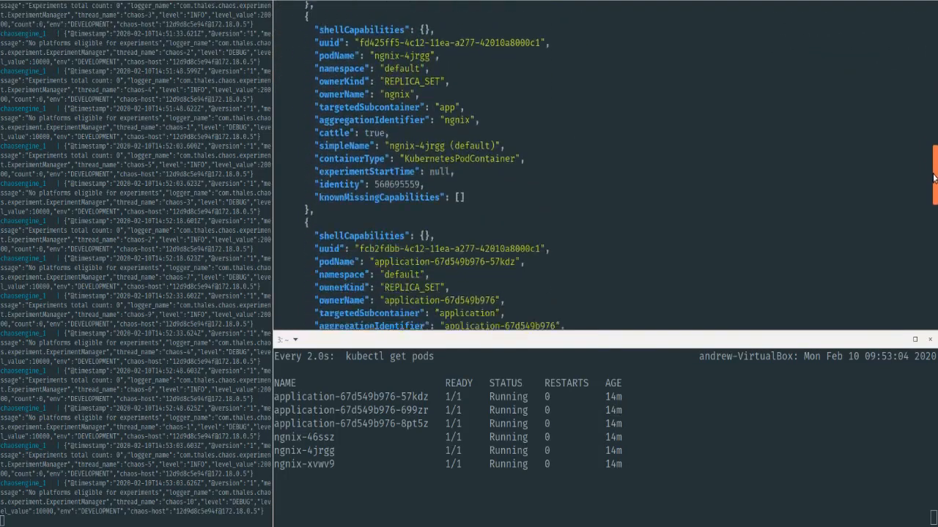
scroll(down, 3)
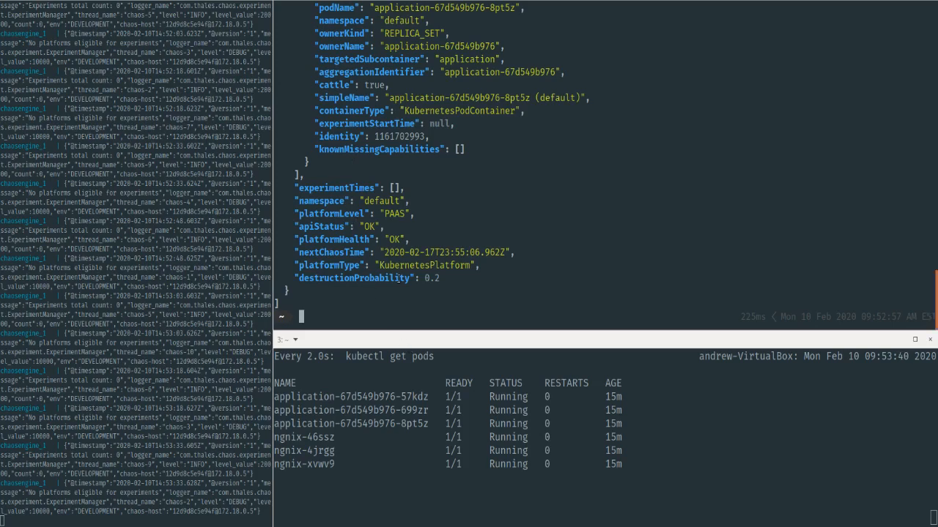
text(/experiment/start -X POST | jq -r)
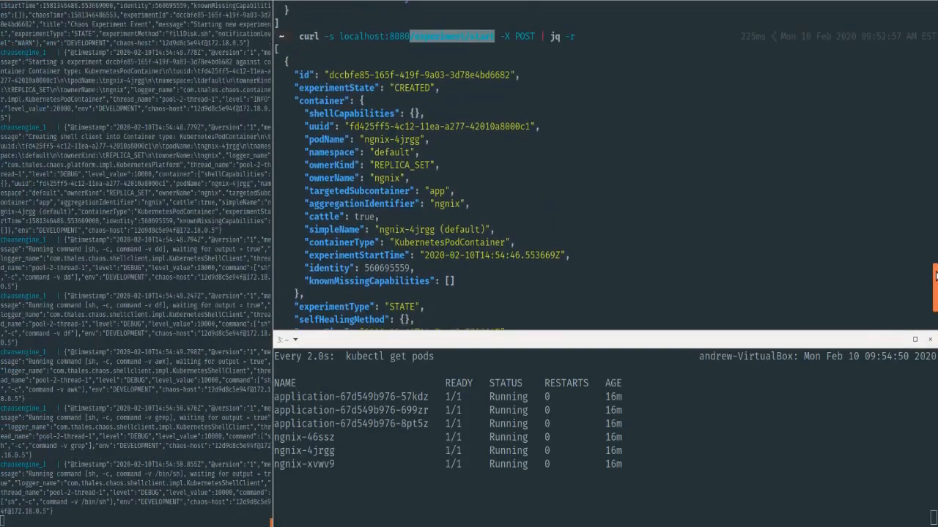
scroll(down, 3)
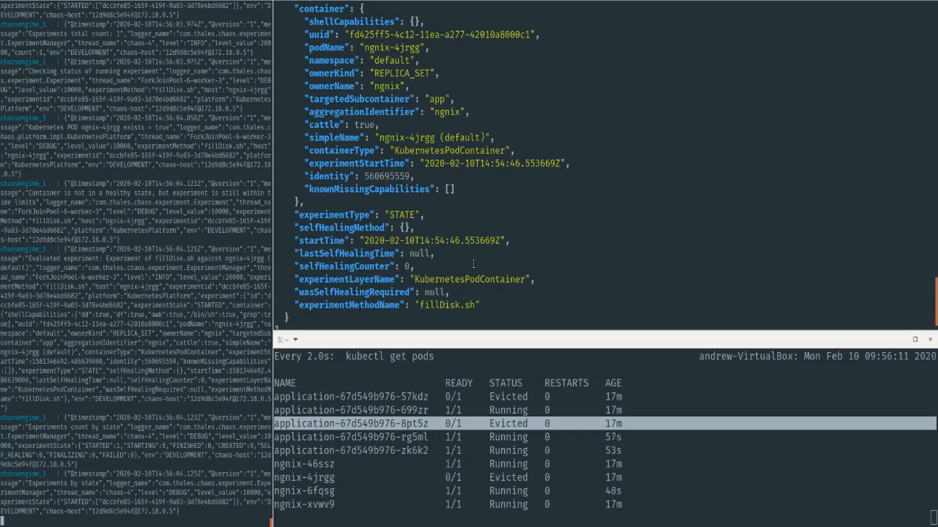
mouse_move(466, 281)
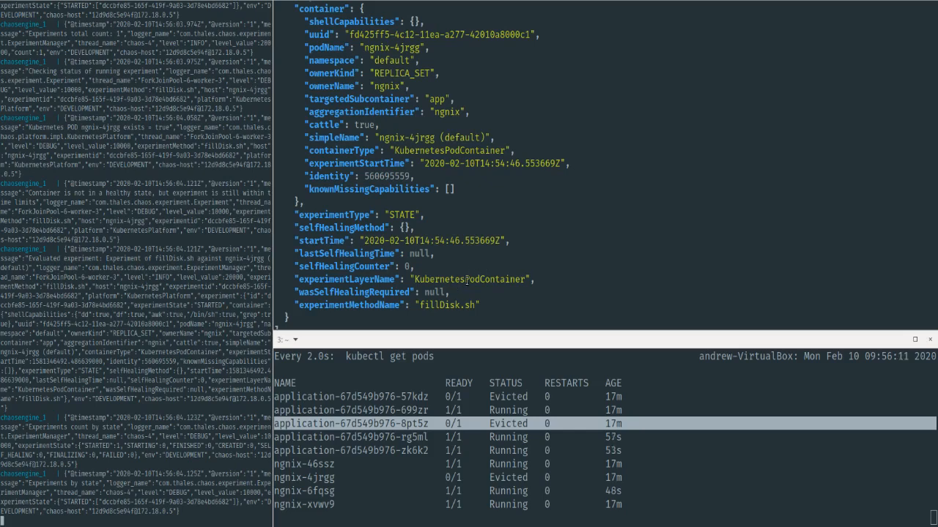